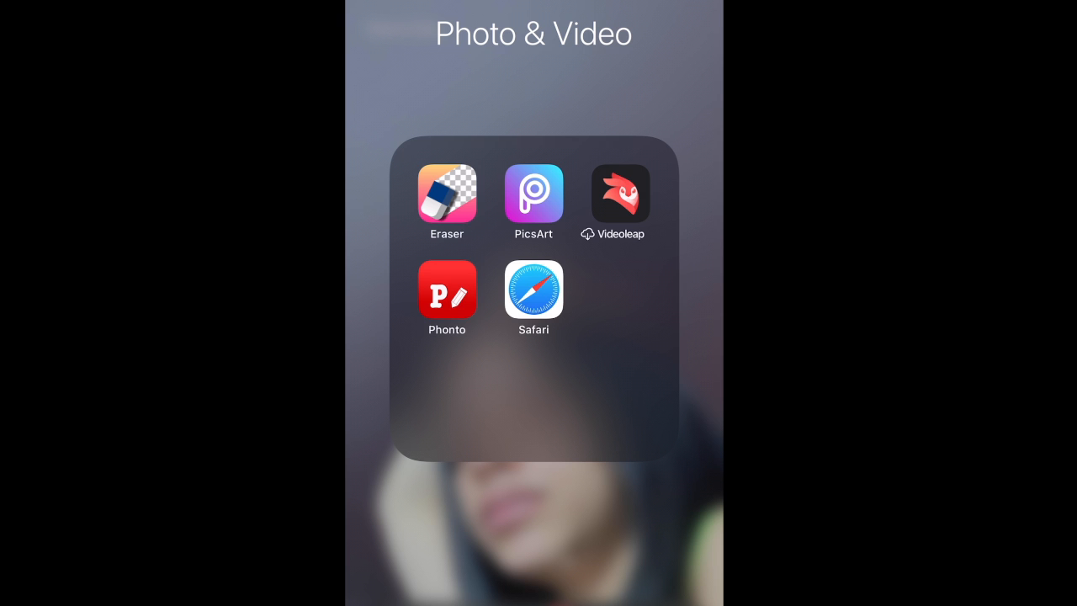
# Search Google Images for 'black brick wall background' in Safari and open a dark brick photo.
pyautogui.click(532, 289)
pyautogui.write('black br')
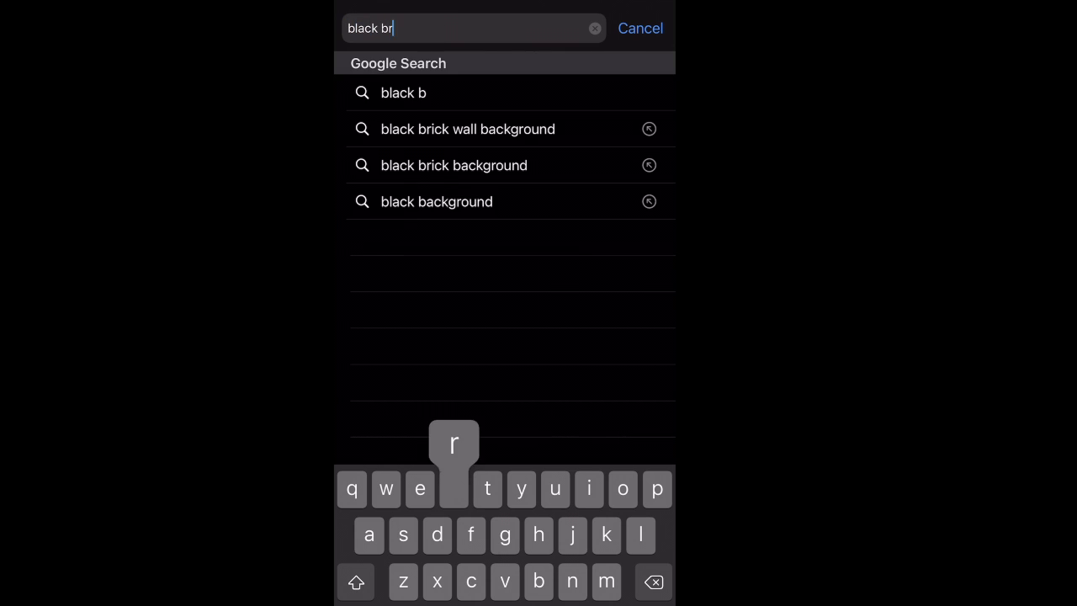
pyautogui.click(467, 129)
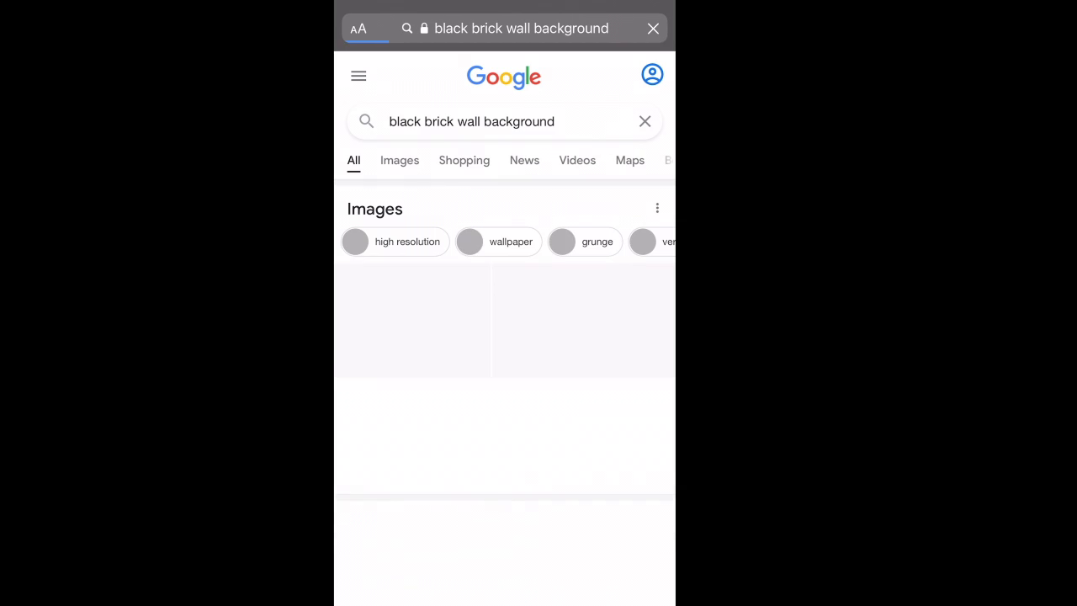
pyautogui.click(399, 160)
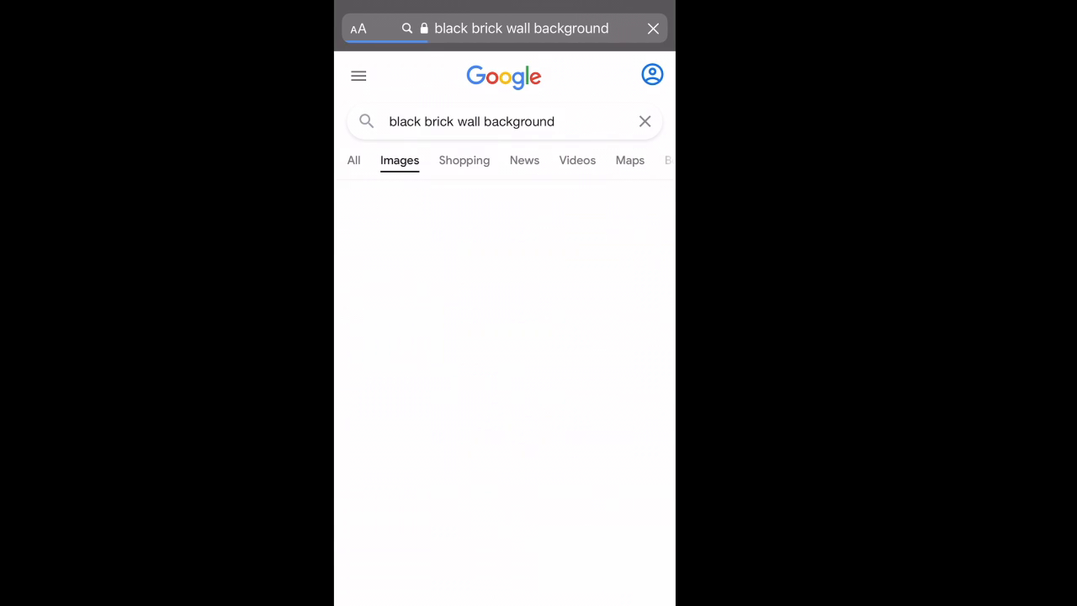
pyautogui.scroll(-3)
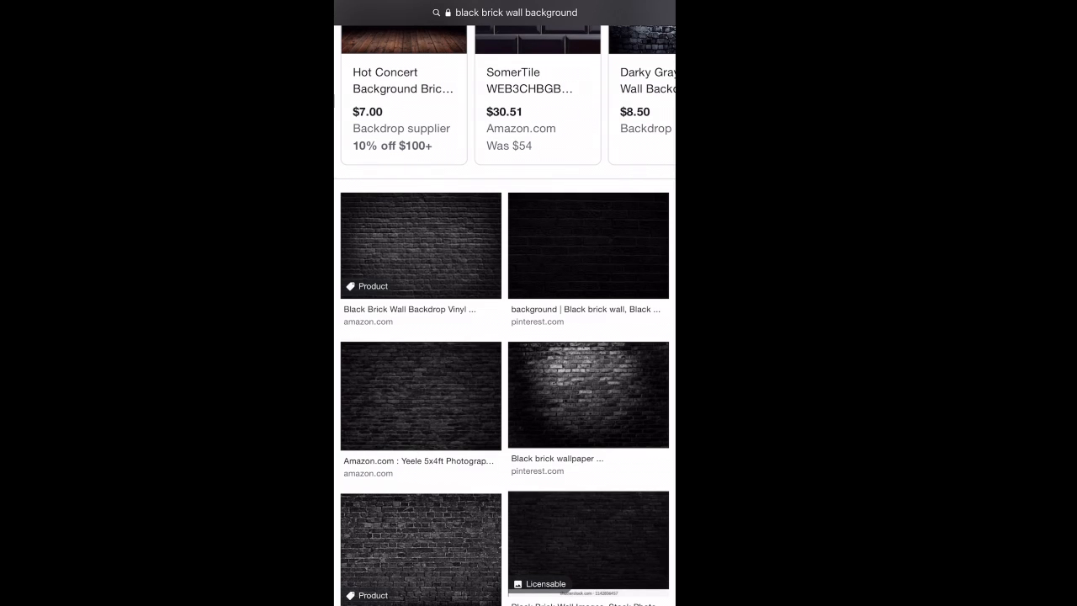
pyautogui.click(420, 245)
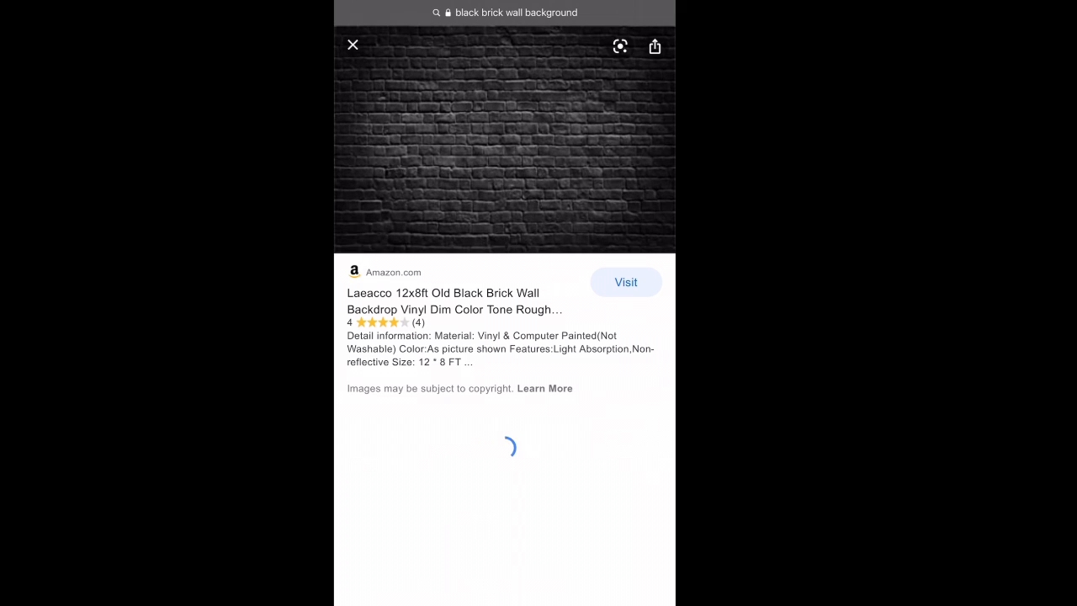
pyautogui.click(505, 144)
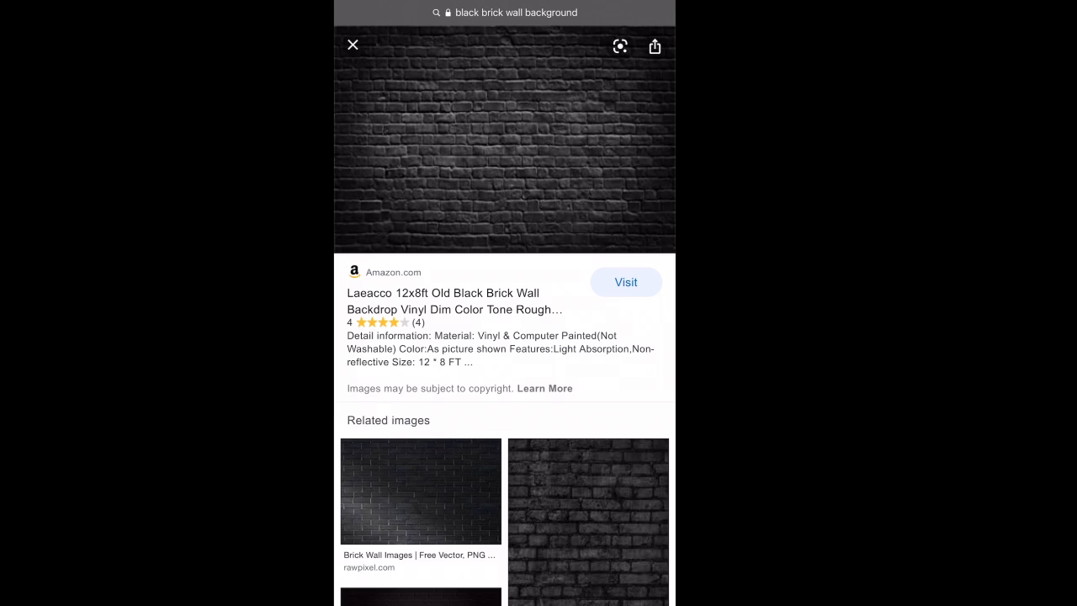
pyautogui.click(353, 45)
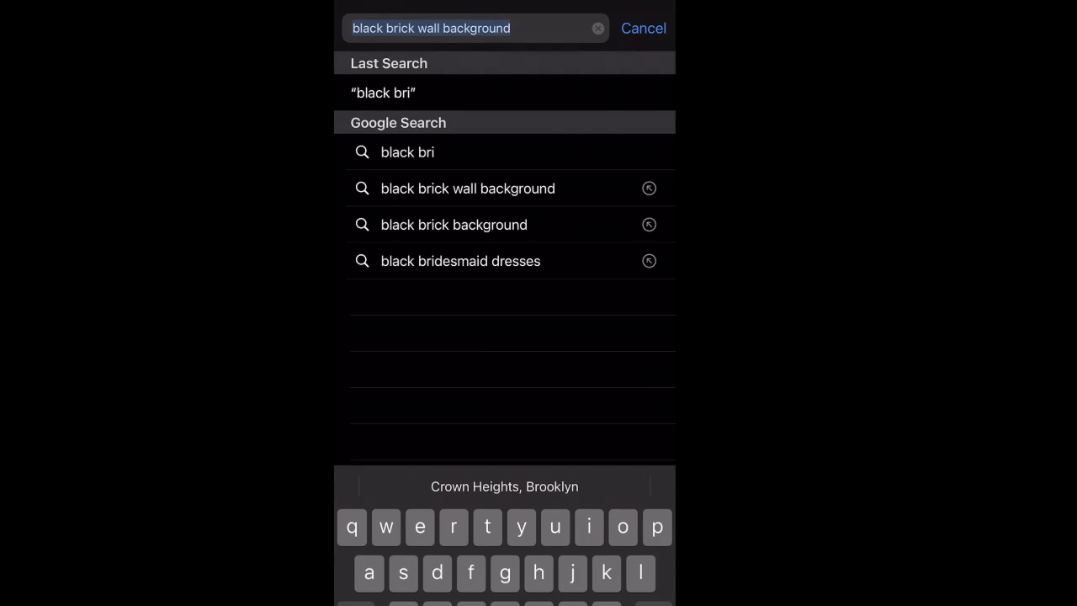
# Run a 'camera png' image search and open the Line Art Camera clipart held in two hands.
pyautogui.click(598, 27)
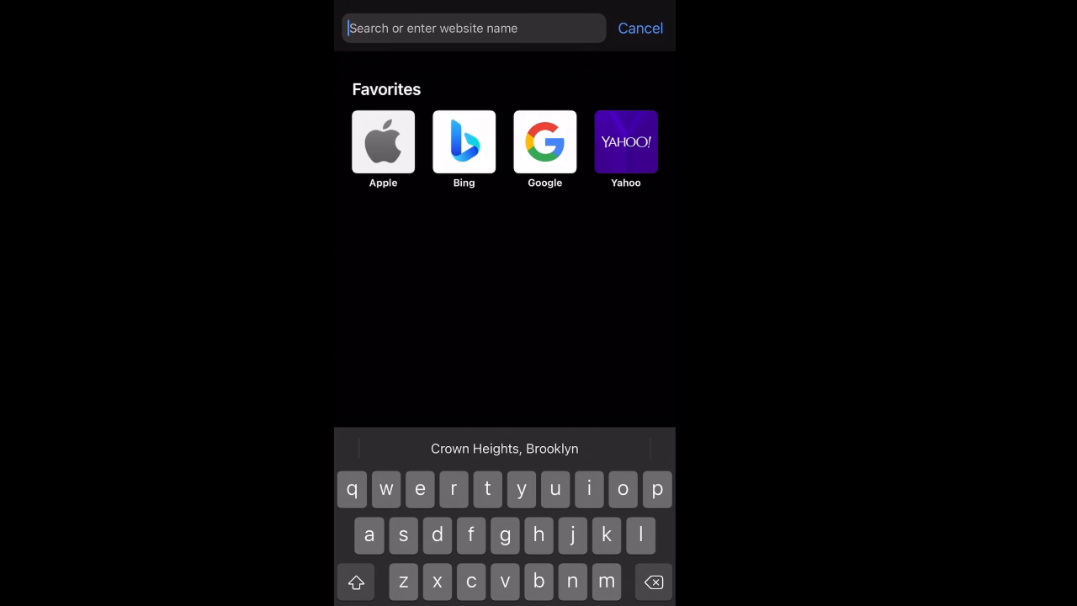
pyautogui.write('camer')
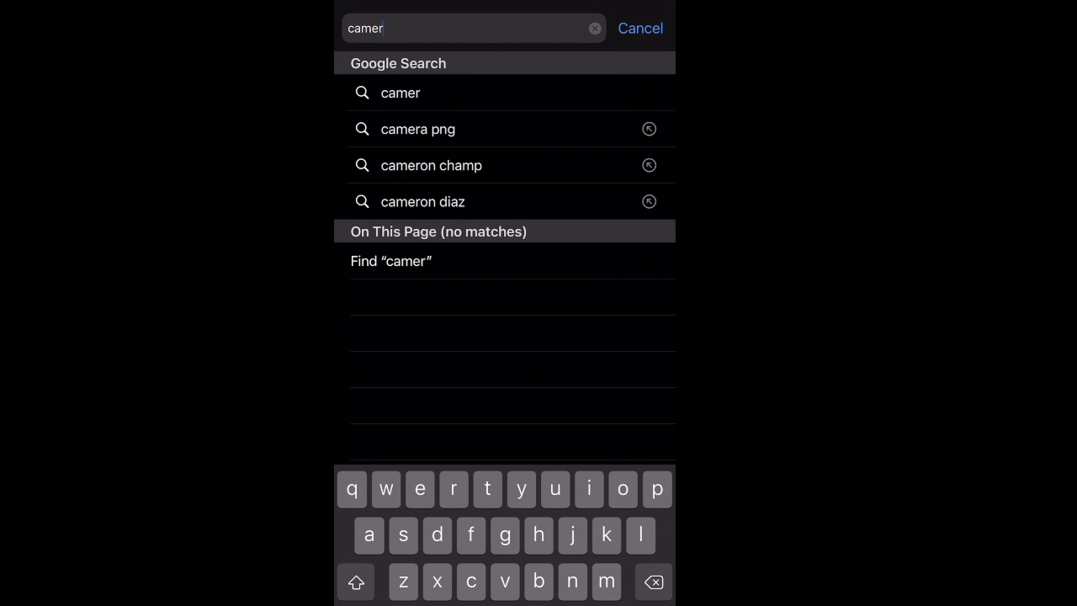
pyautogui.click(418, 129)
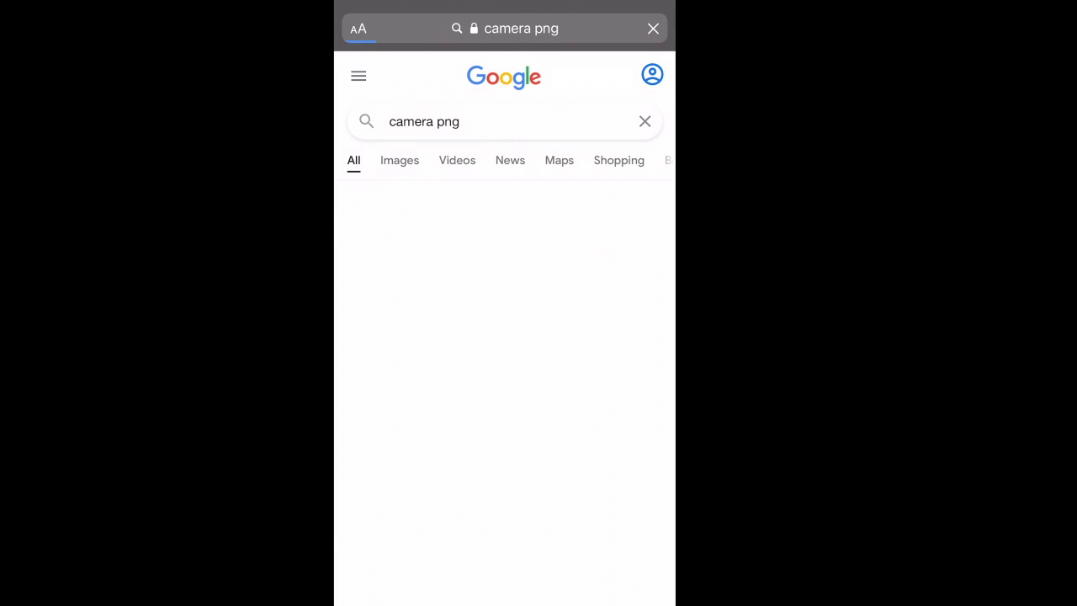
pyautogui.click(399, 160)
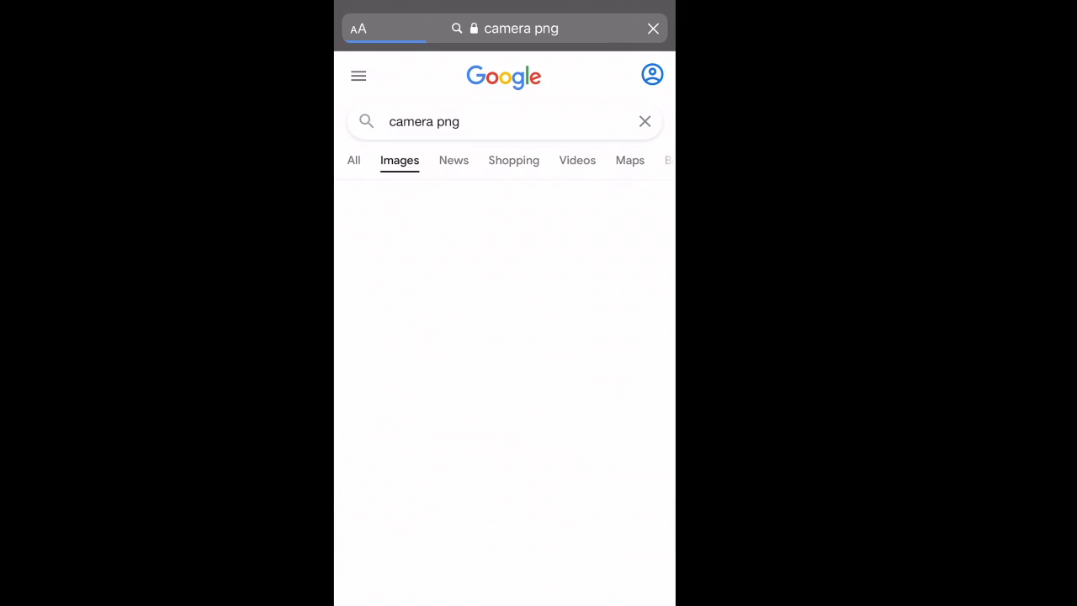
pyautogui.scroll(-3)
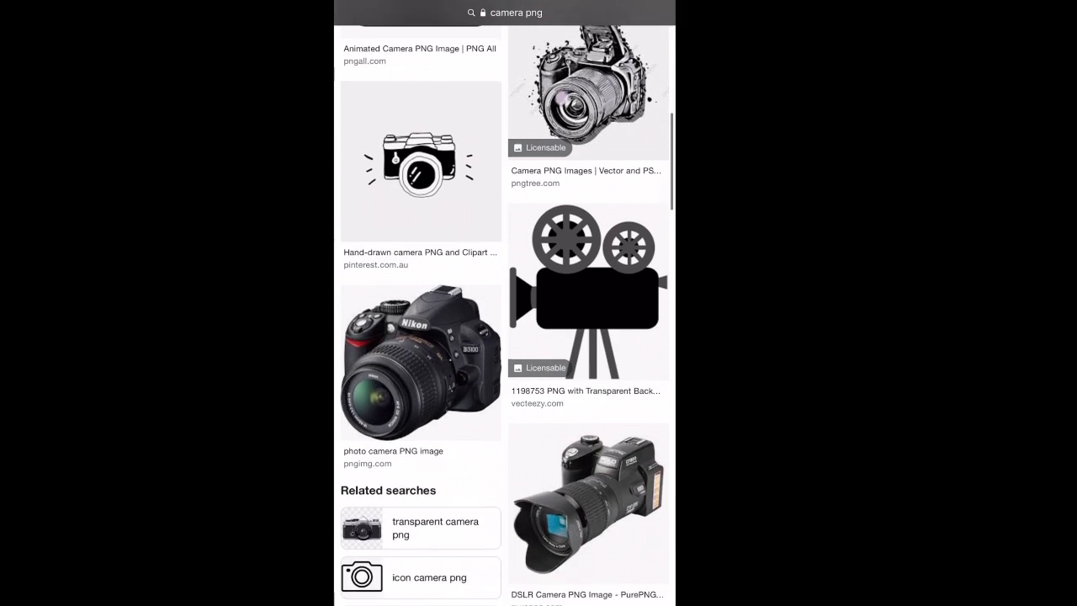
pyautogui.scroll(-3)
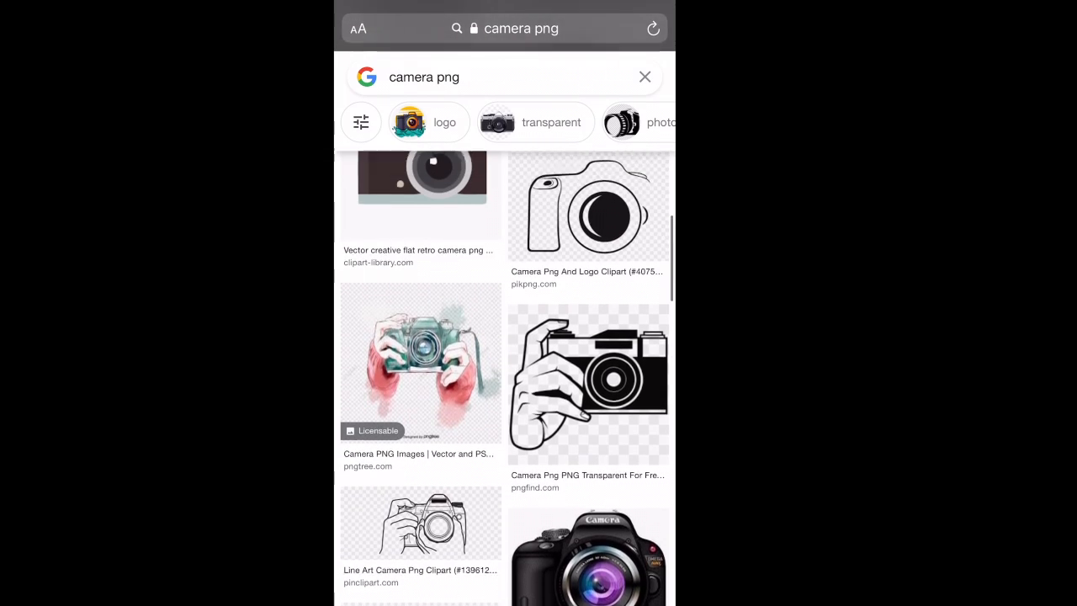
pyautogui.scroll(-3)
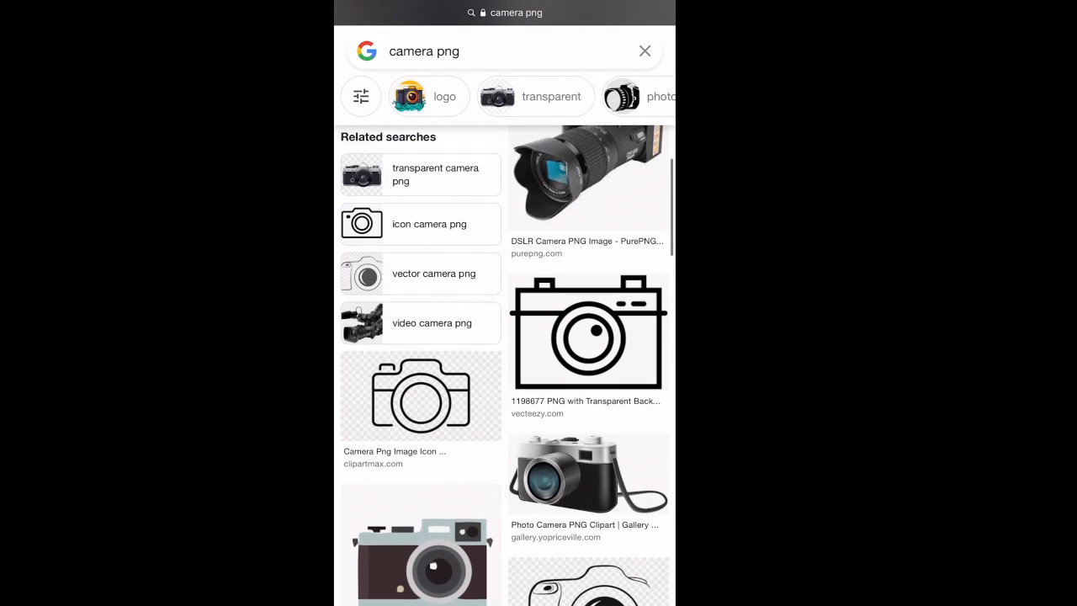
pyautogui.scroll(-3)
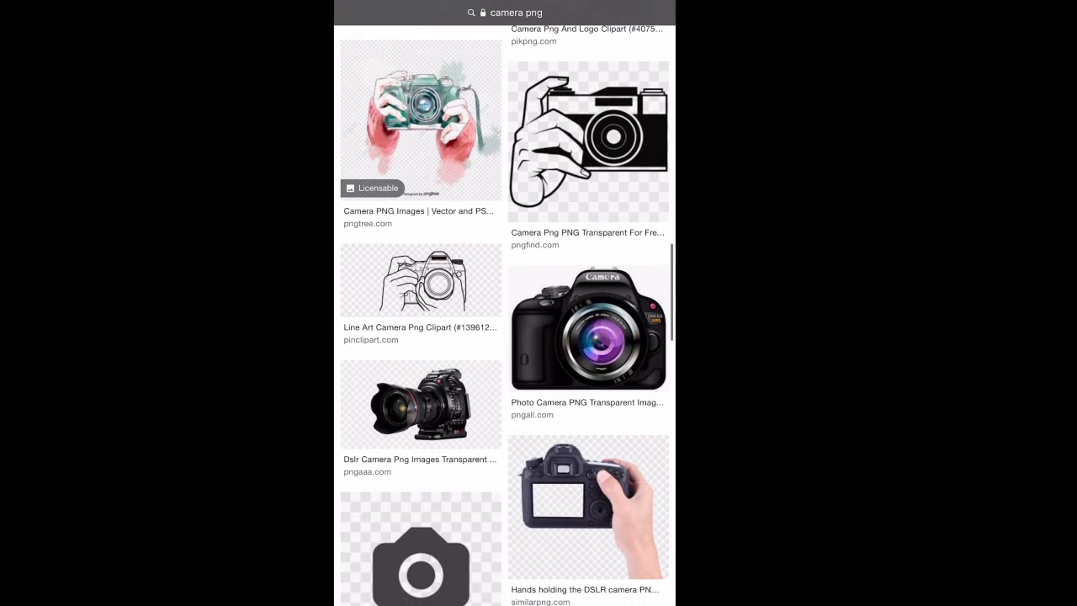
pyautogui.click(419, 280)
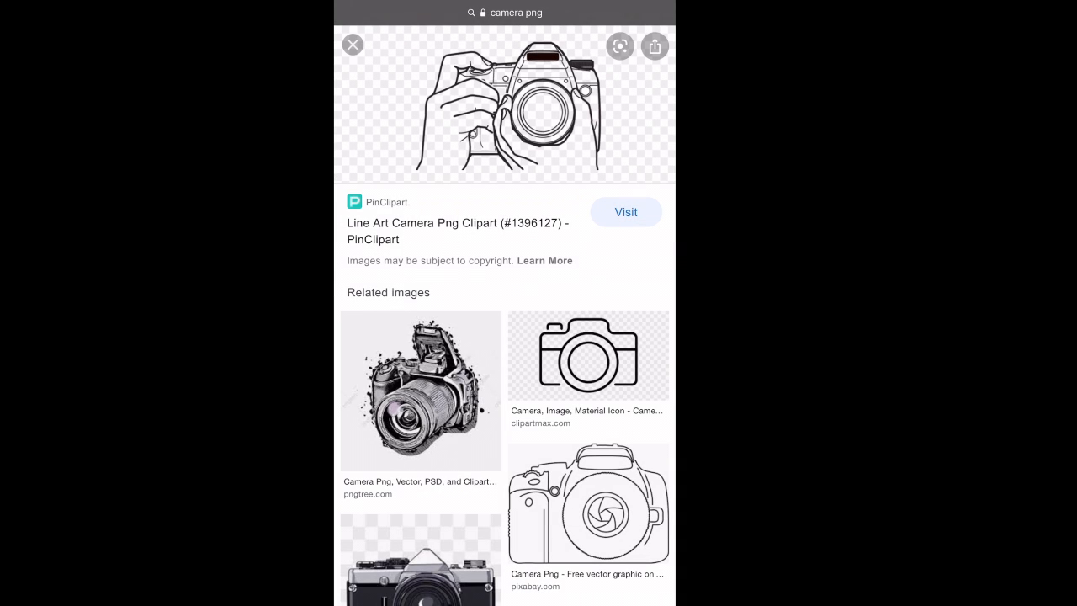
pyautogui.click(516, 12)
pyautogui.write('glitte')
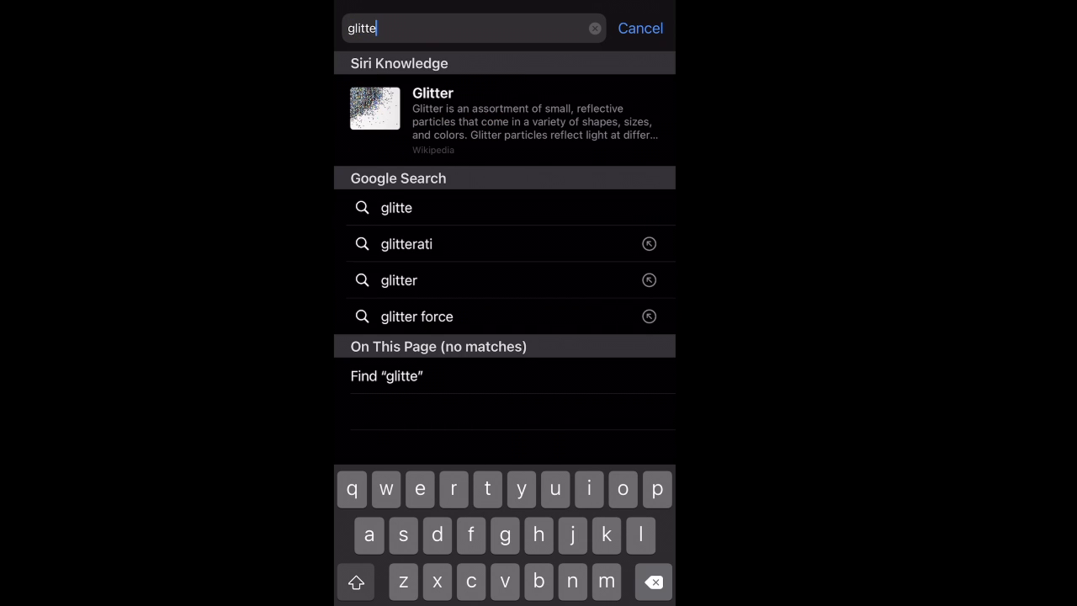
# Search images for 'pink glitter background' and open a pink glitter result.
pyautogui.write('pink')
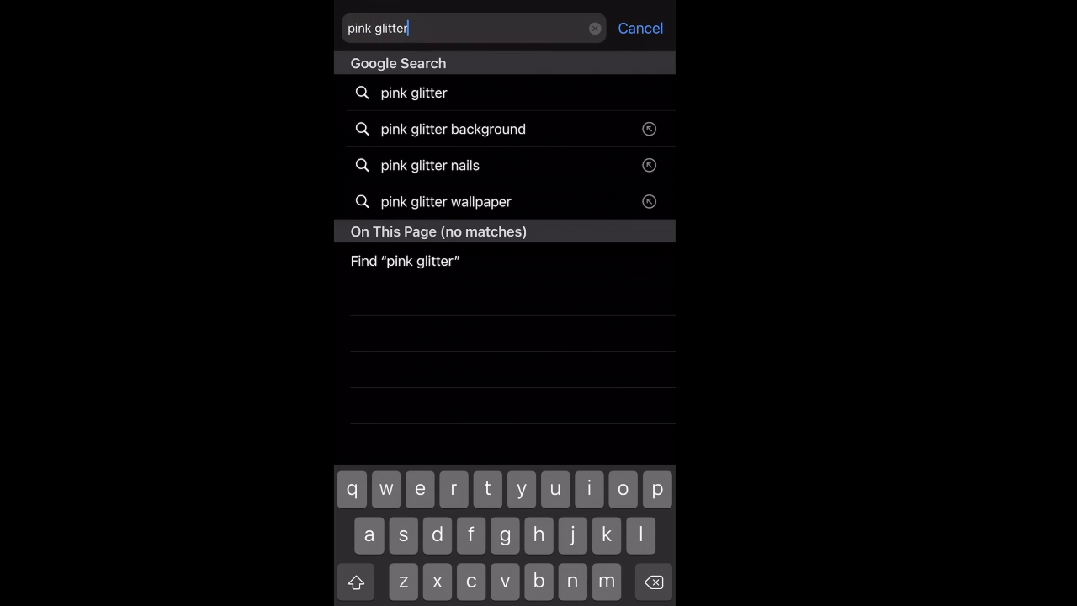
pyautogui.click(452, 129)
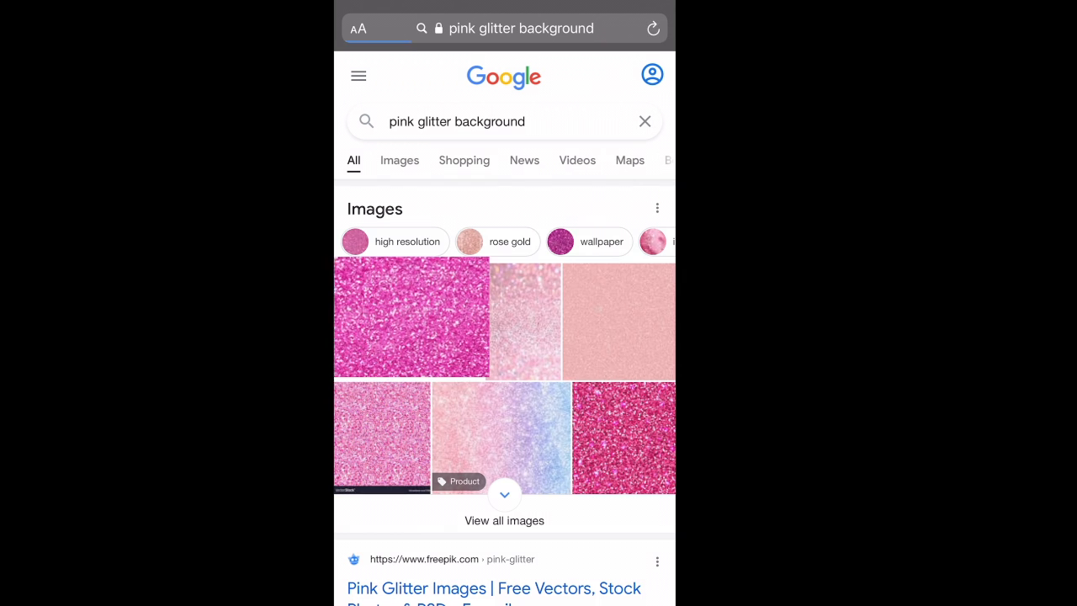
pyautogui.click(419, 320)
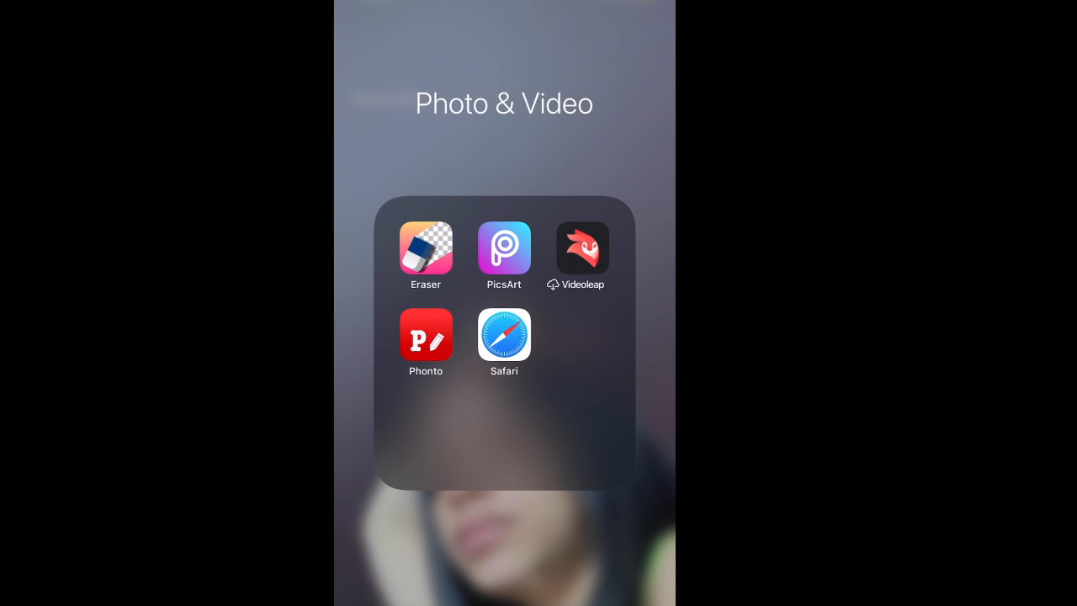
# Launch PicsArt and open the line-art camera photo for editing.
pyautogui.click(504, 249)
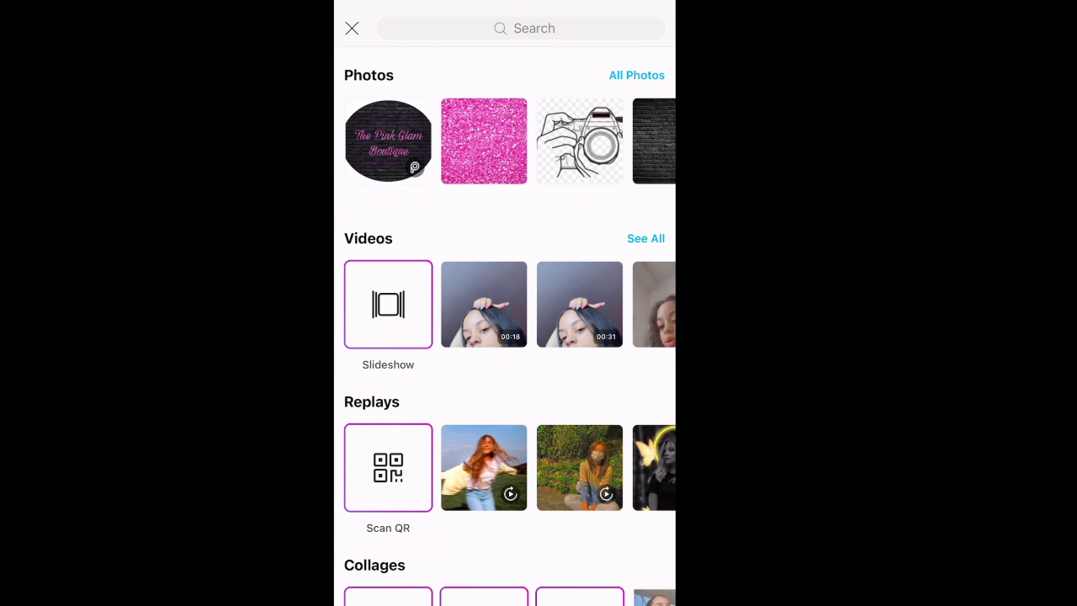
pyautogui.click(580, 141)
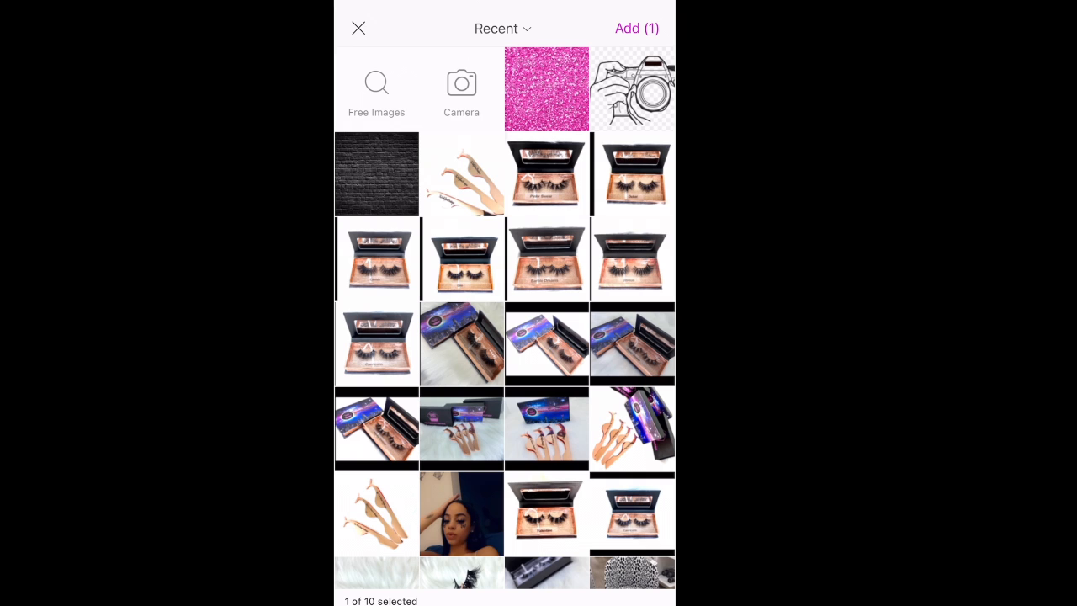
# Insert the pink glitter image as a layer and show its blend modes.
pyautogui.click(546, 88)
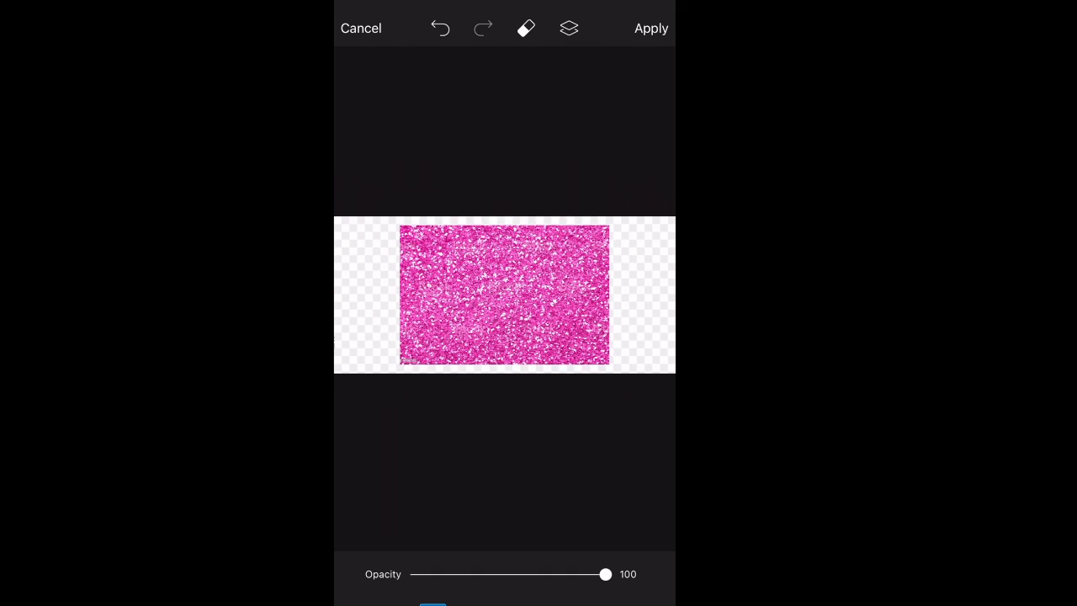
pyautogui.click(504, 295)
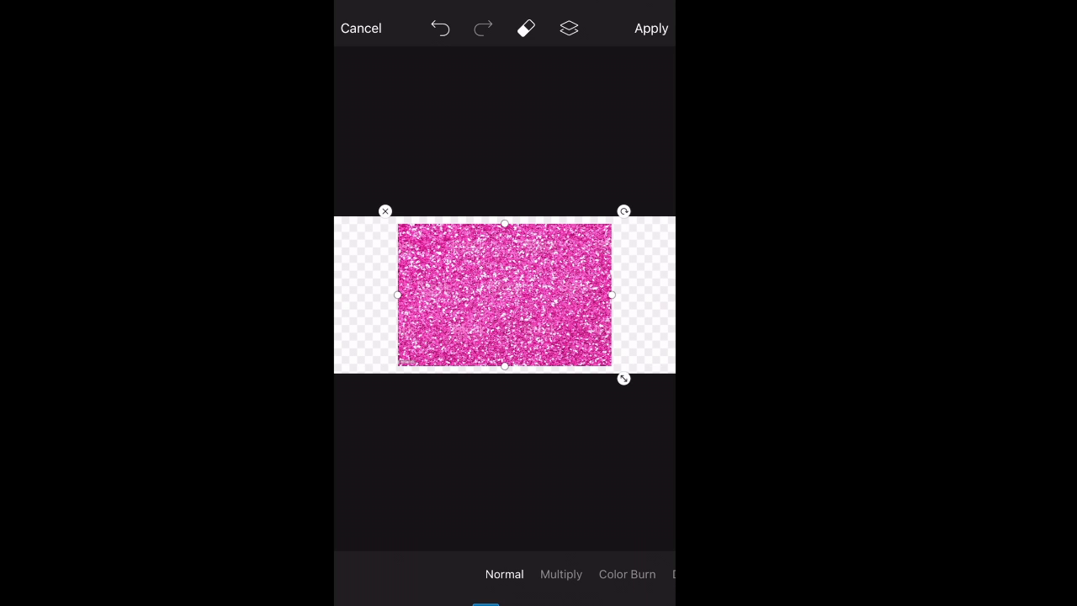
# Blend the glitter into the camera lines and save the pink glitter drawing to the phone.
pyautogui.click(522, 574)
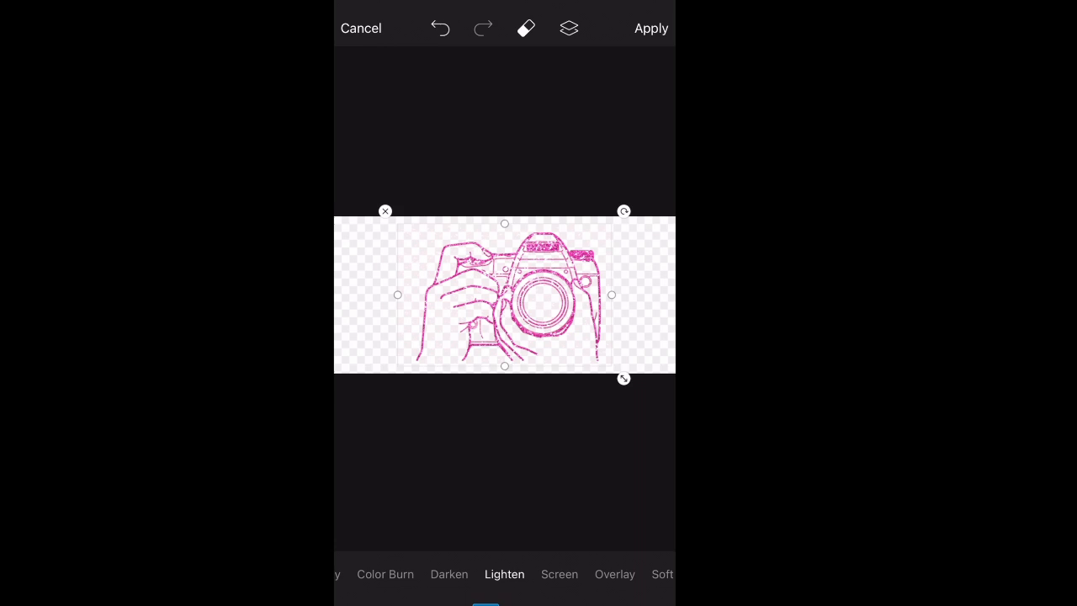
pyautogui.click(650, 28)
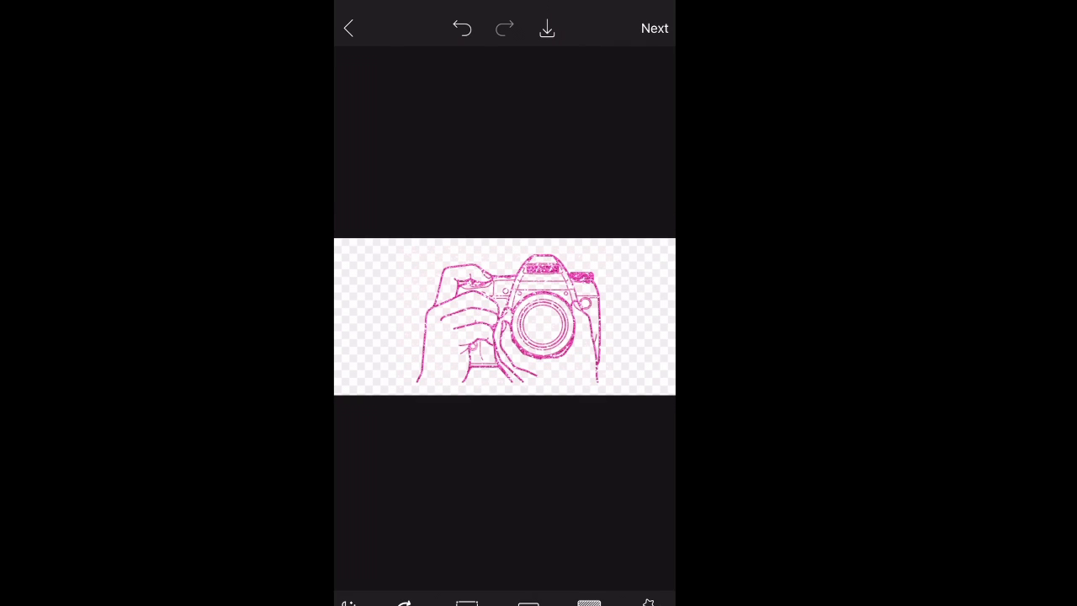
pyautogui.click(547, 28)
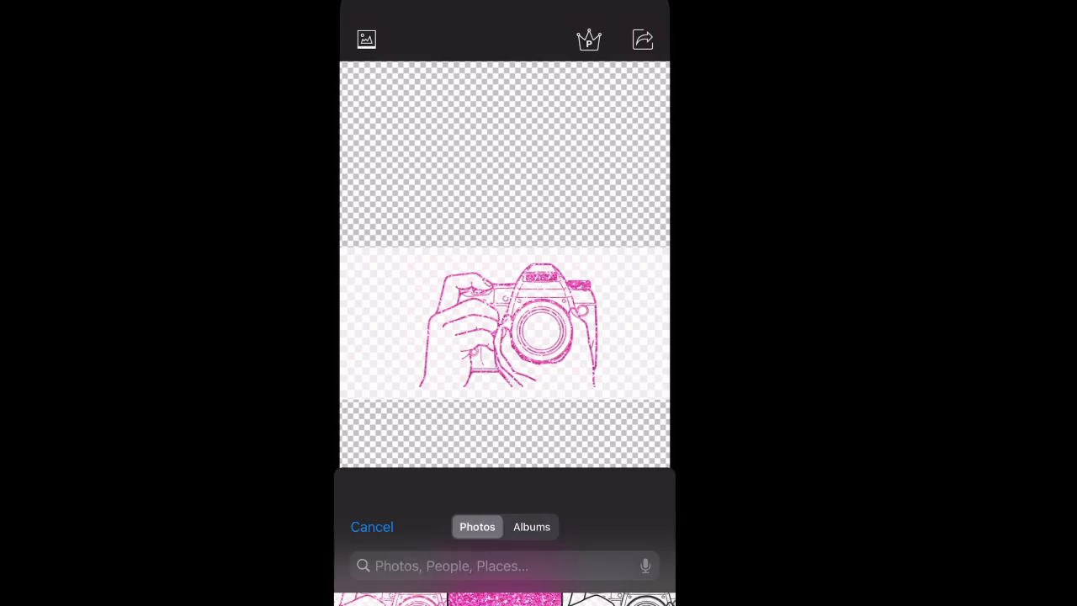
# Pick the glitter camera photo and auto-erase its white background by colour.
pyautogui.click(371, 527)
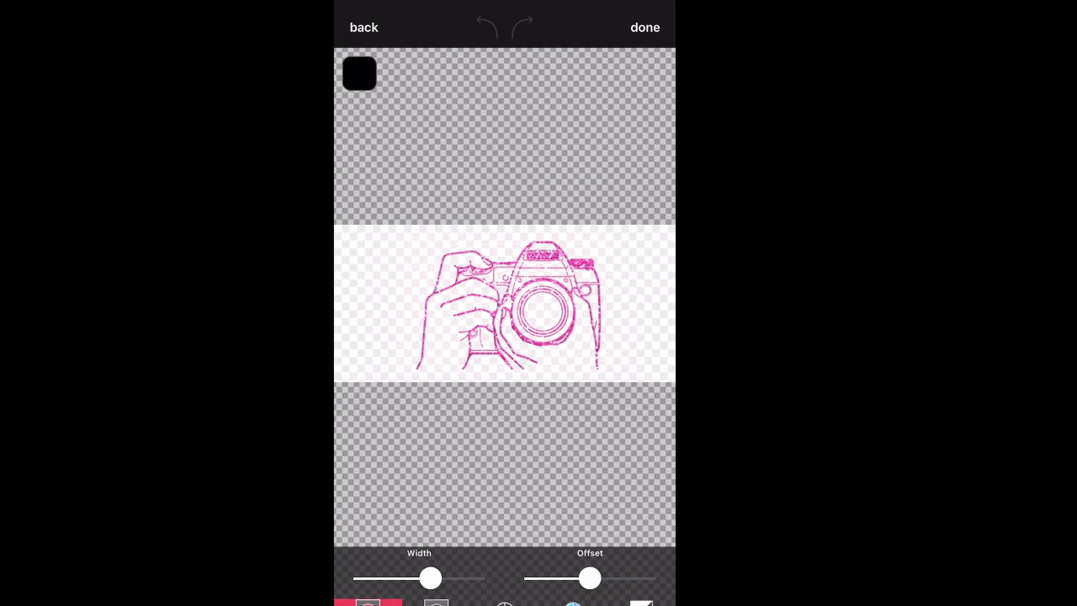
pyautogui.click(504, 604)
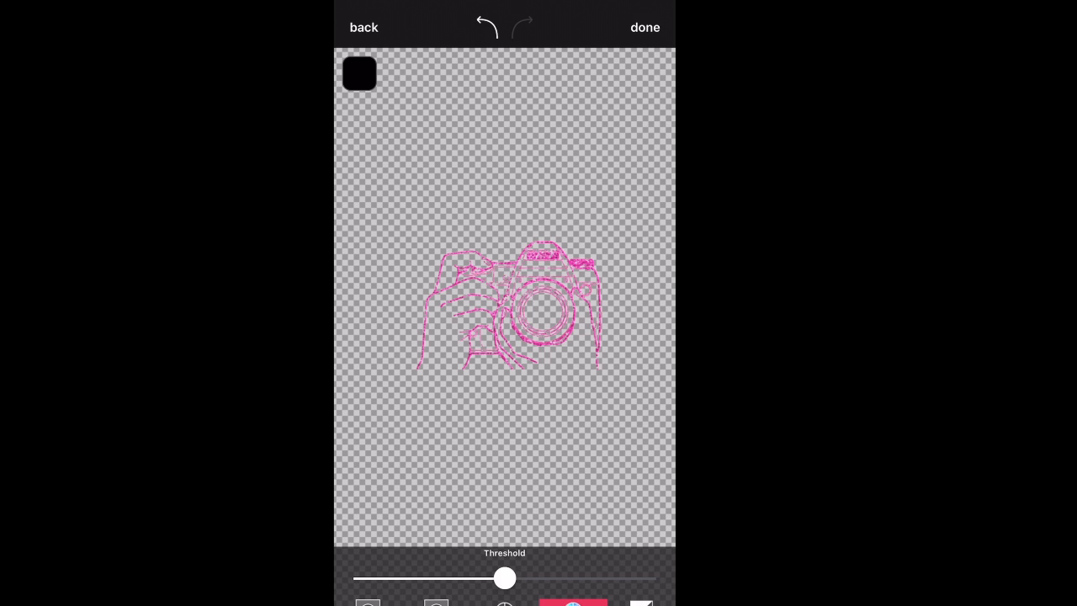
pyautogui.click(645, 26)
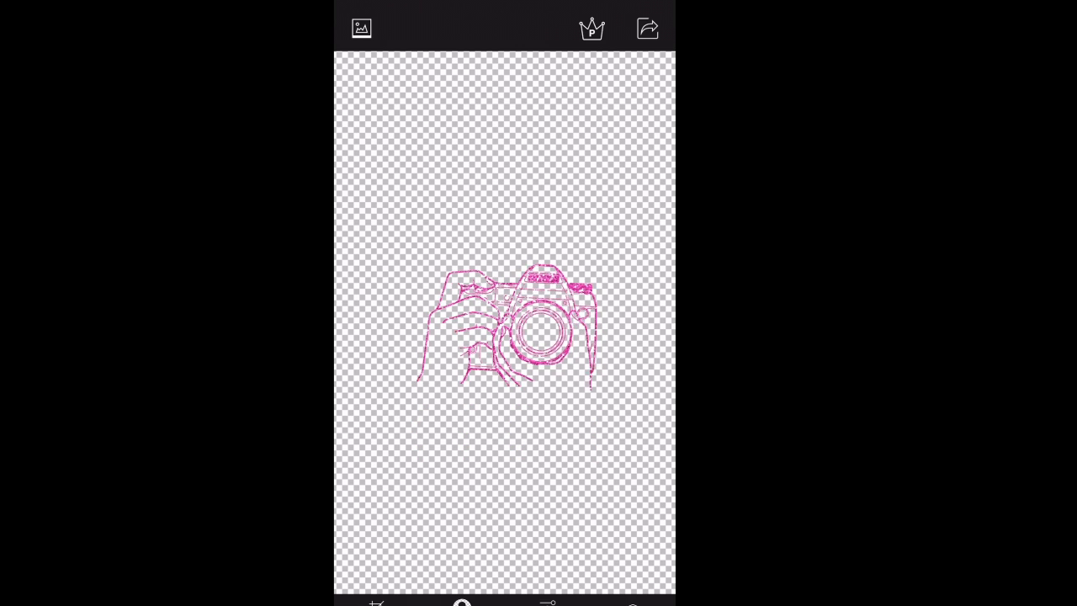
# Export the glitter camera cut-out as a transparent PNG to the album and dismiss the confirmation.
pyautogui.click(646, 28)
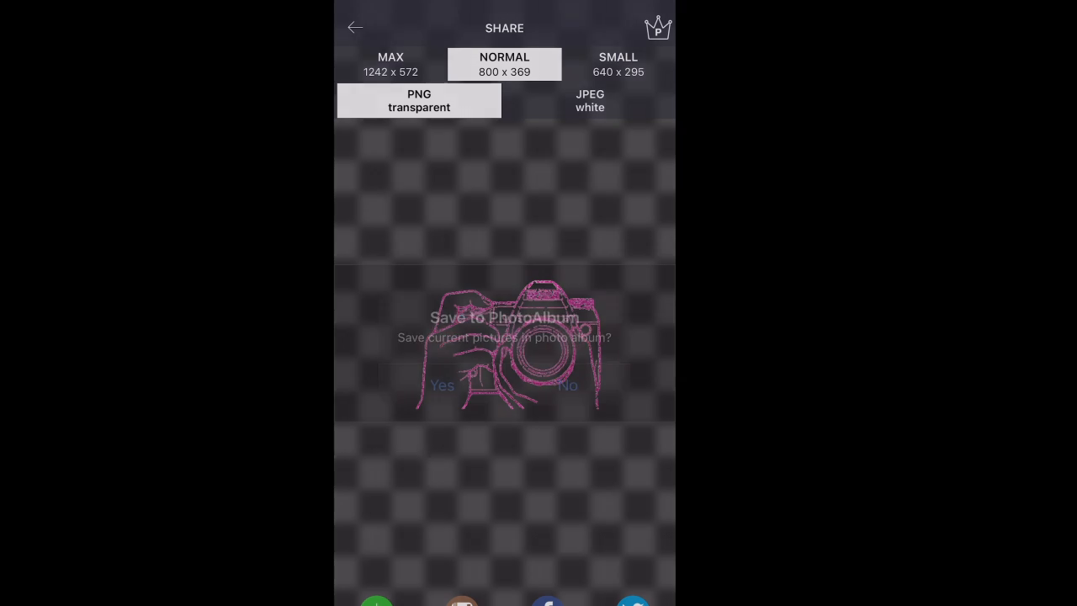
pyautogui.click(442, 386)
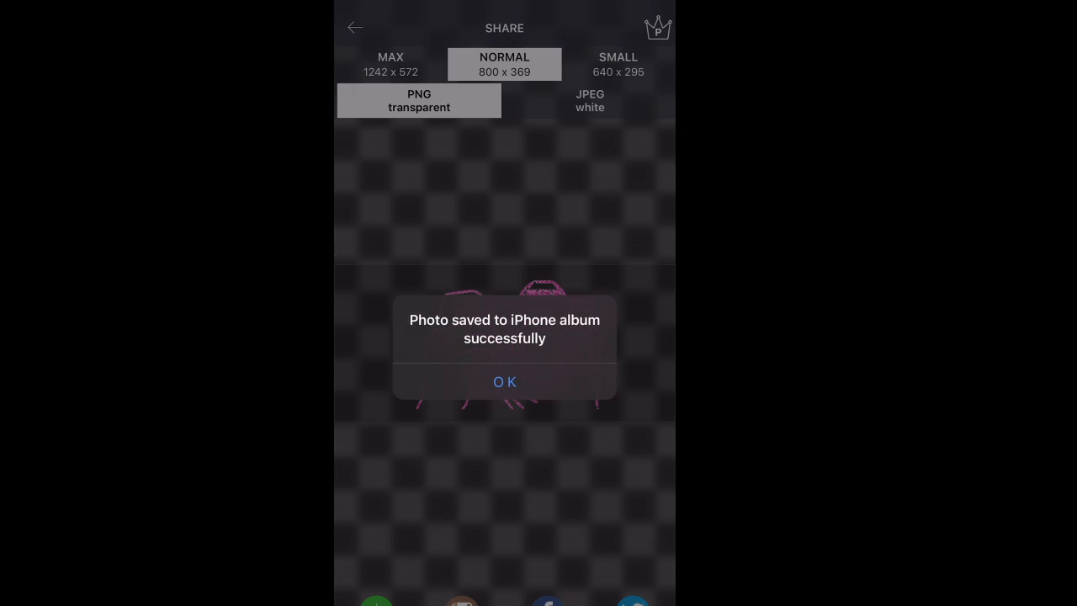
pyautogui.click(504, 381)
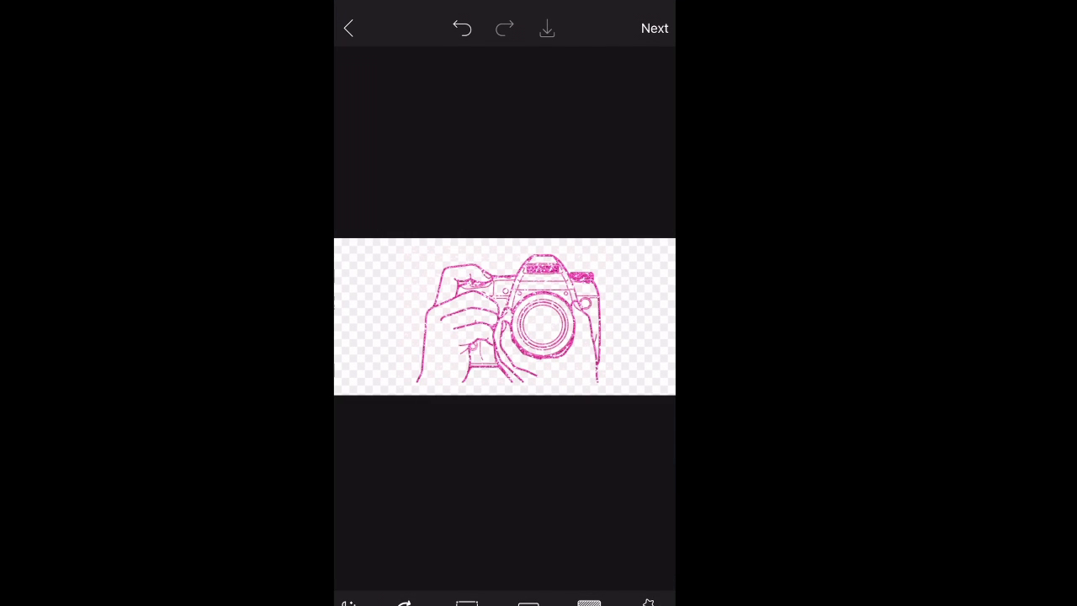
# Discard the current edit without saving and open the black brick wall photo from All Photos.
pyautogui.click(349, 28)
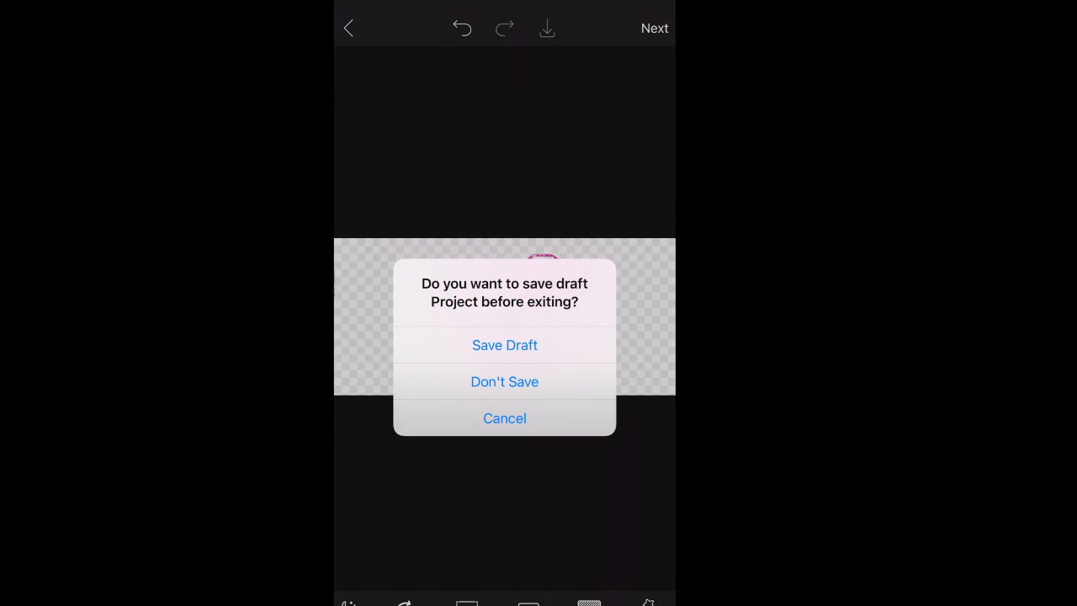
pyautogui.click(504, 381)
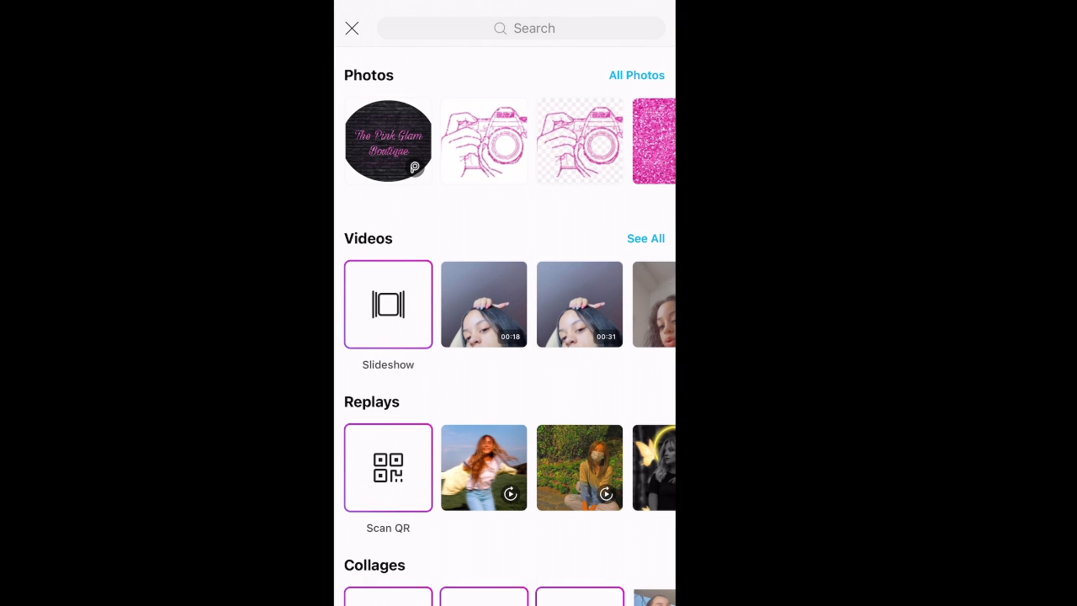
pyautogui.click(636, 75)
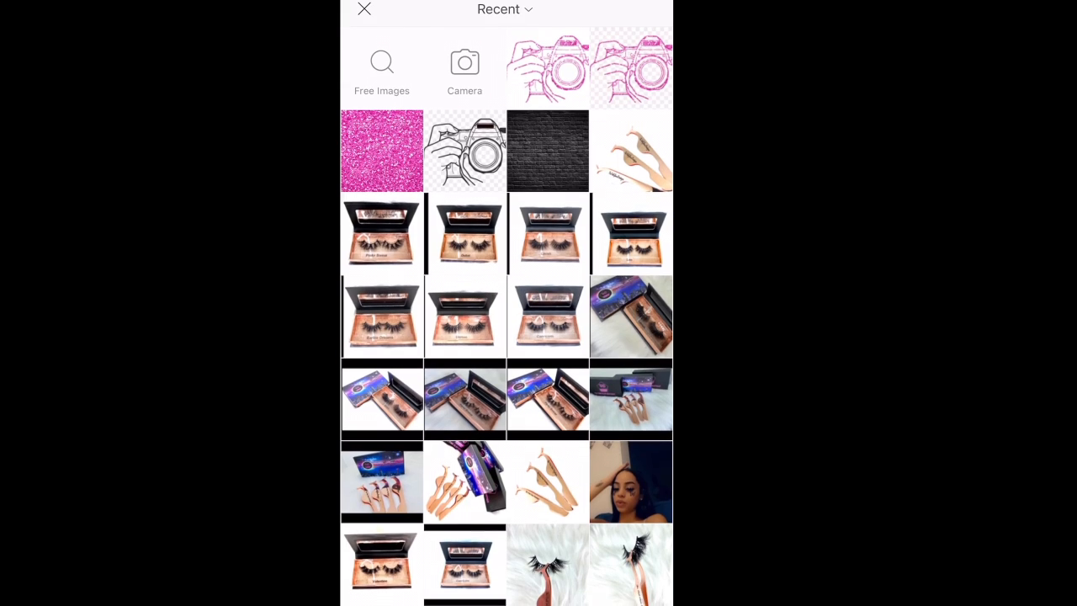
pyautogui.click(380, 564)
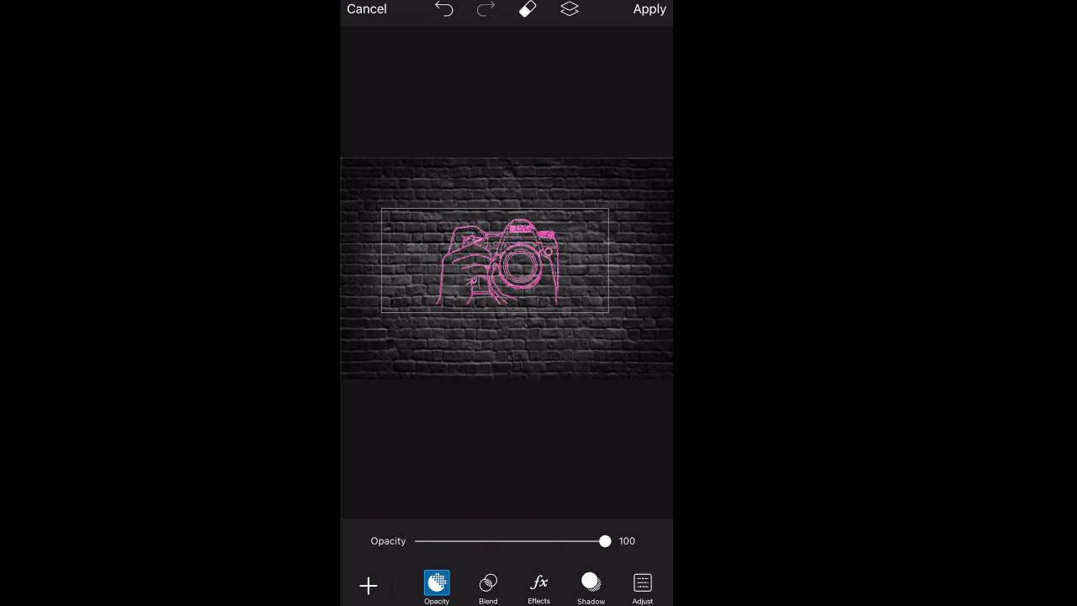
# Flatten the camera layer onto the brick wall and reopen the combined image from Recent photos.
pyautogui.click(650, 11)
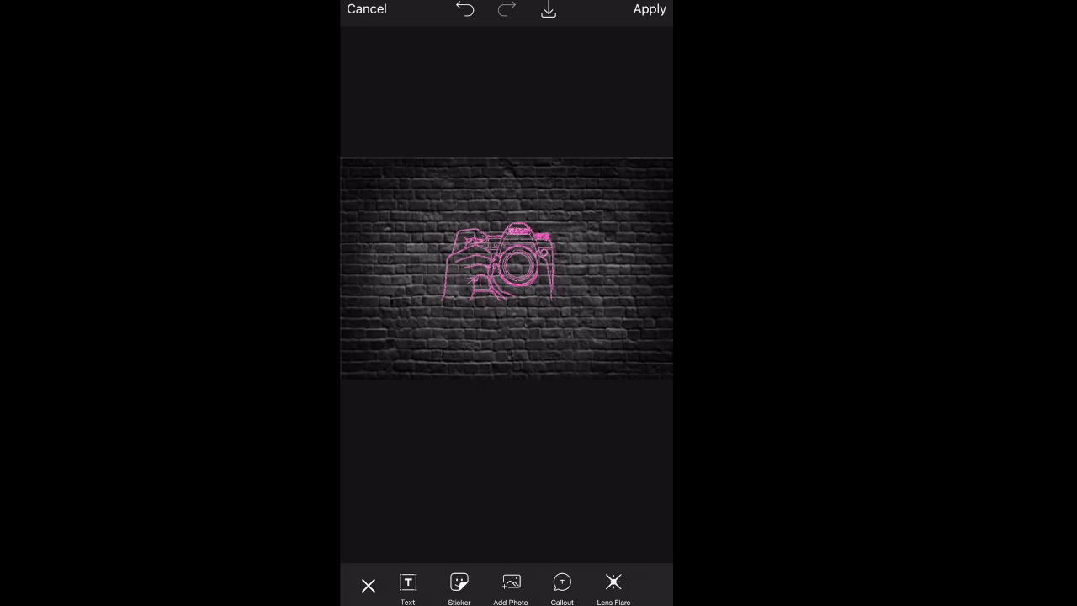
pyautogui.click(548, 11)
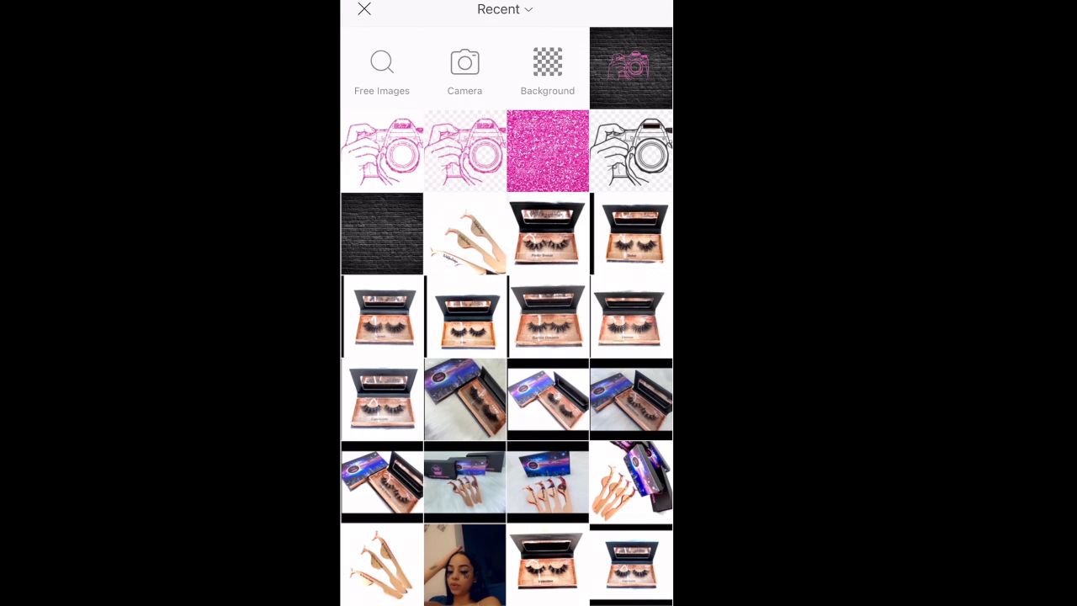
pyautogui.click(630, 66)
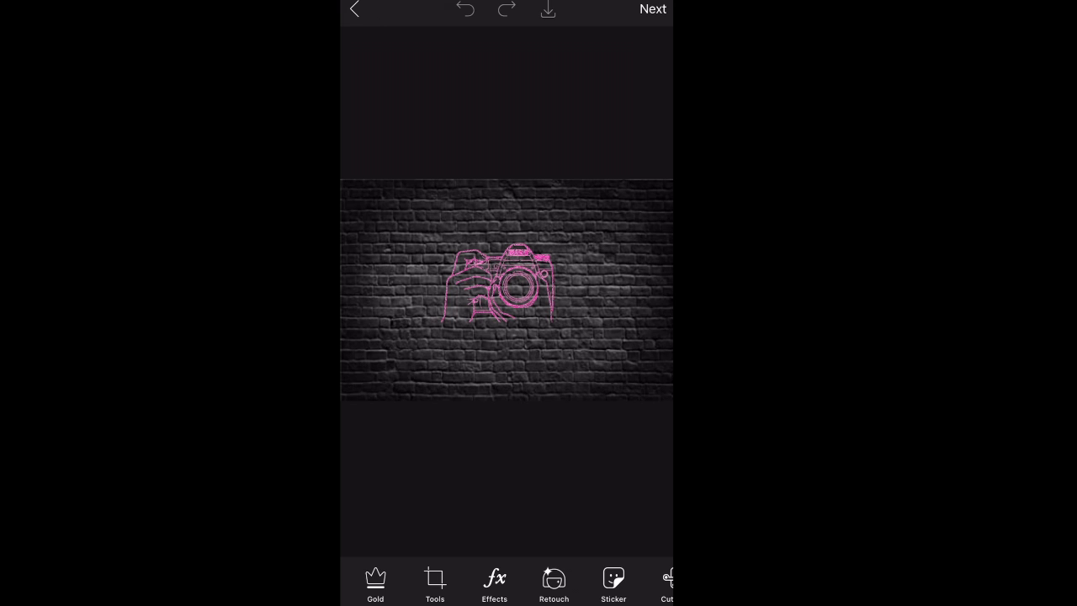
# Open Shape Crop from Tools and pick the circle shape after trying a chevron.
pyautogui.click(435, 581)
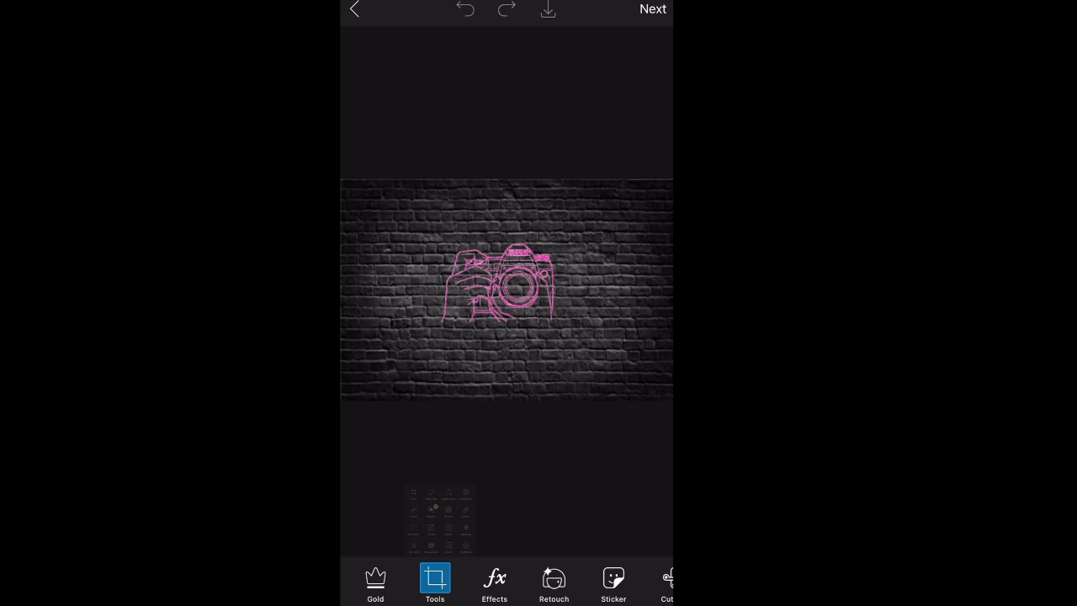
pyautogui.click(434, 582)
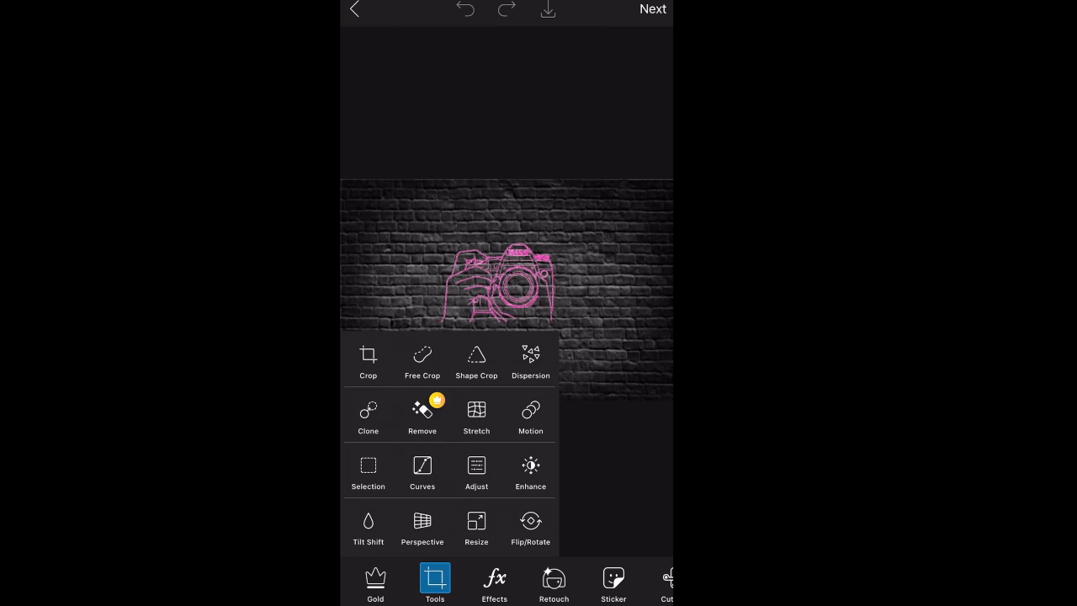
pyautogui.click(477, 362)
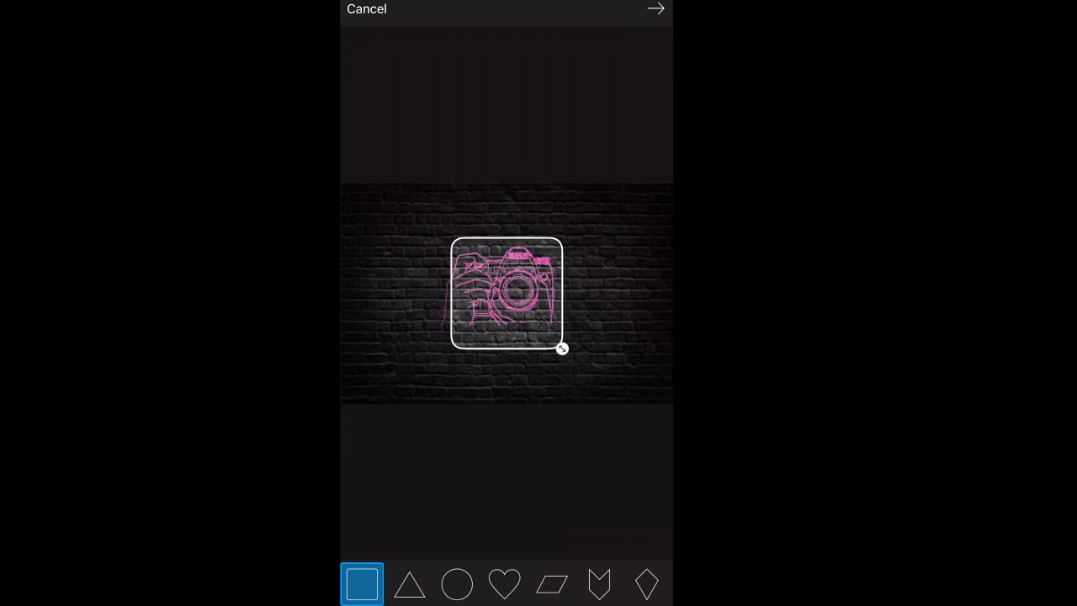
pyautogui.click(599, 584)
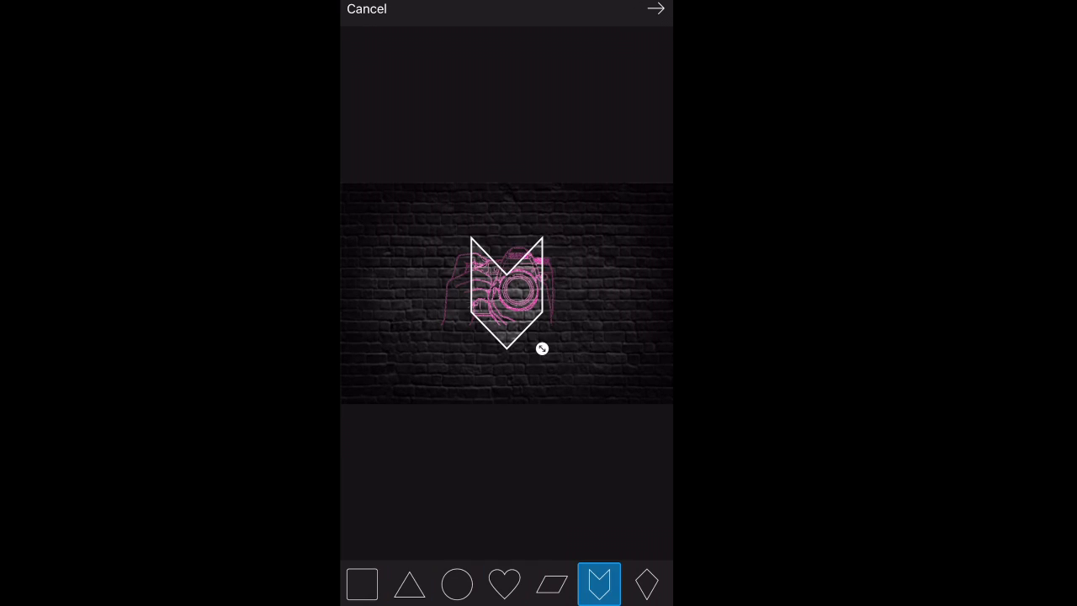
pyautogui.click(457, 584)
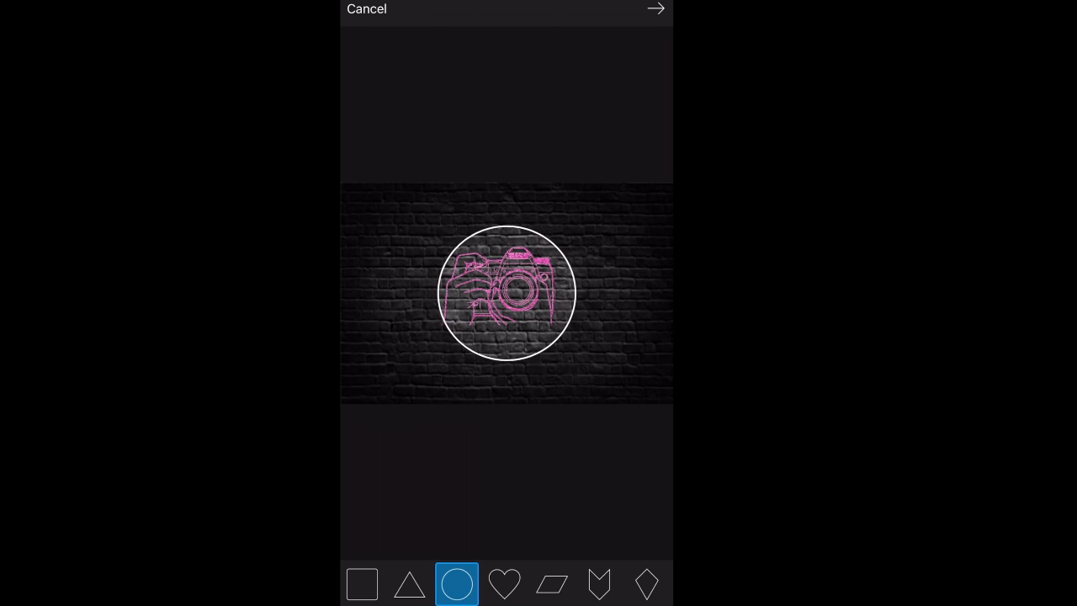
# Confirm the circle crop and set the white border Size slider down to 3.
pyautogui.click(659, 8)
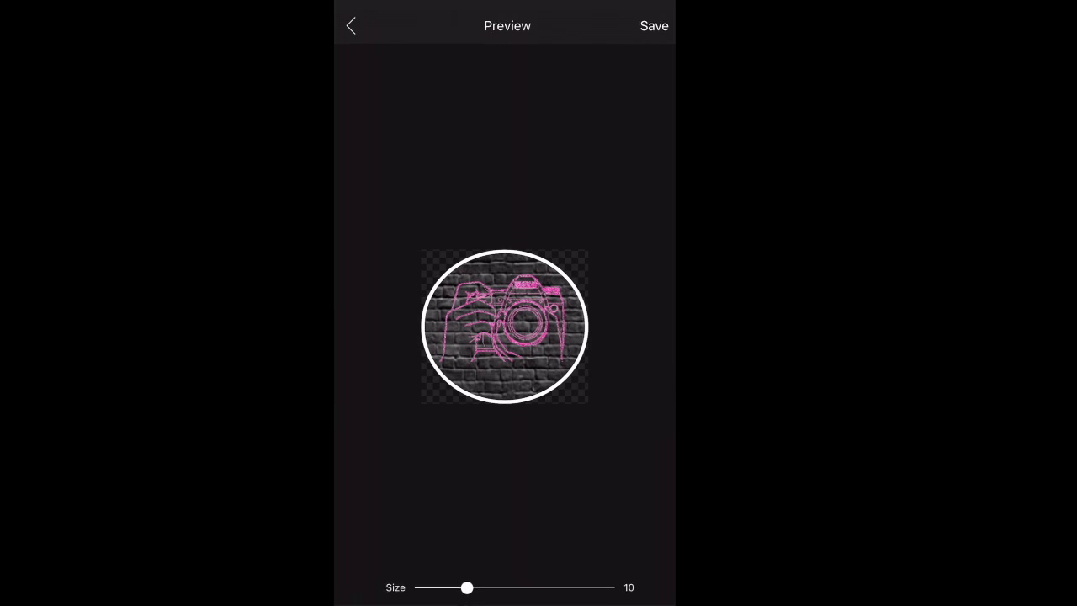
pyautogui.moveTo(469, 588); pyautogui.dragTo(609, 581)
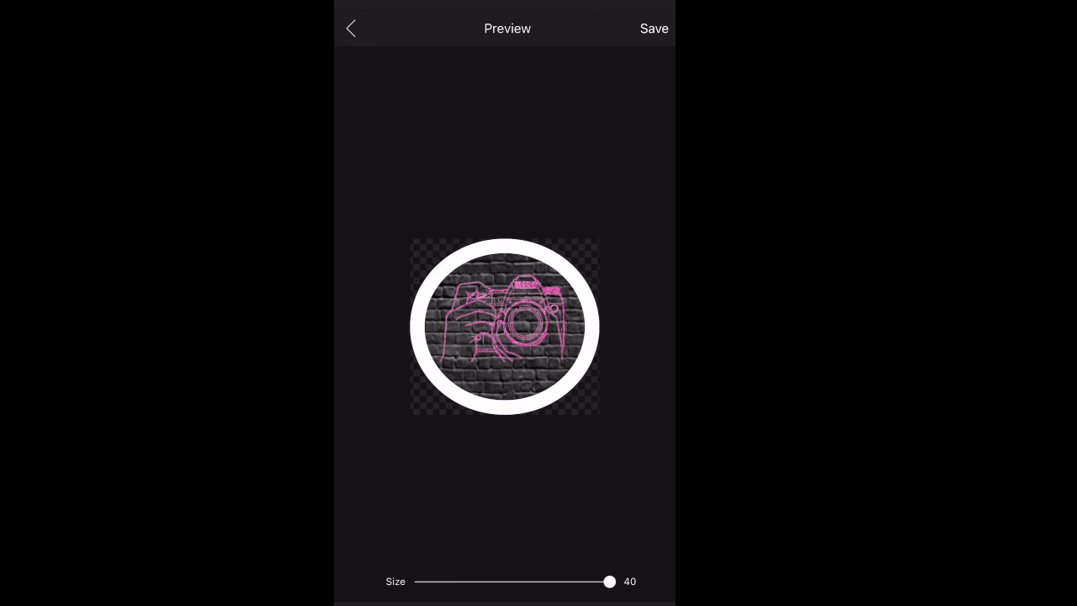
pyautogui.moveTo(609, 581); pyautogui.dragTo(589, 581)
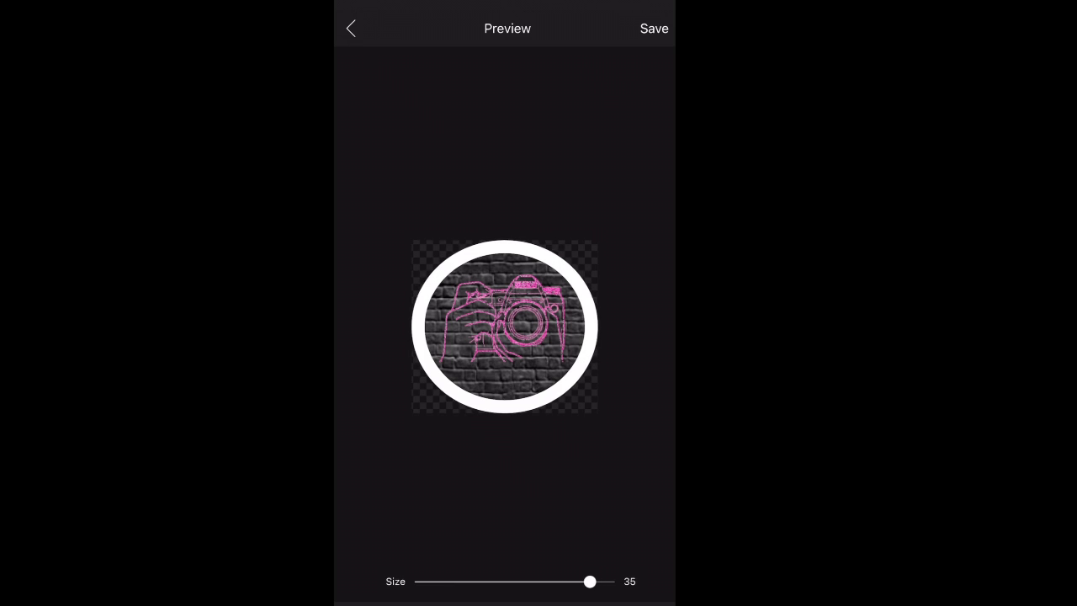
pyautogui.moveTo(589, 582); pyautogui.dragTo(437, 581)
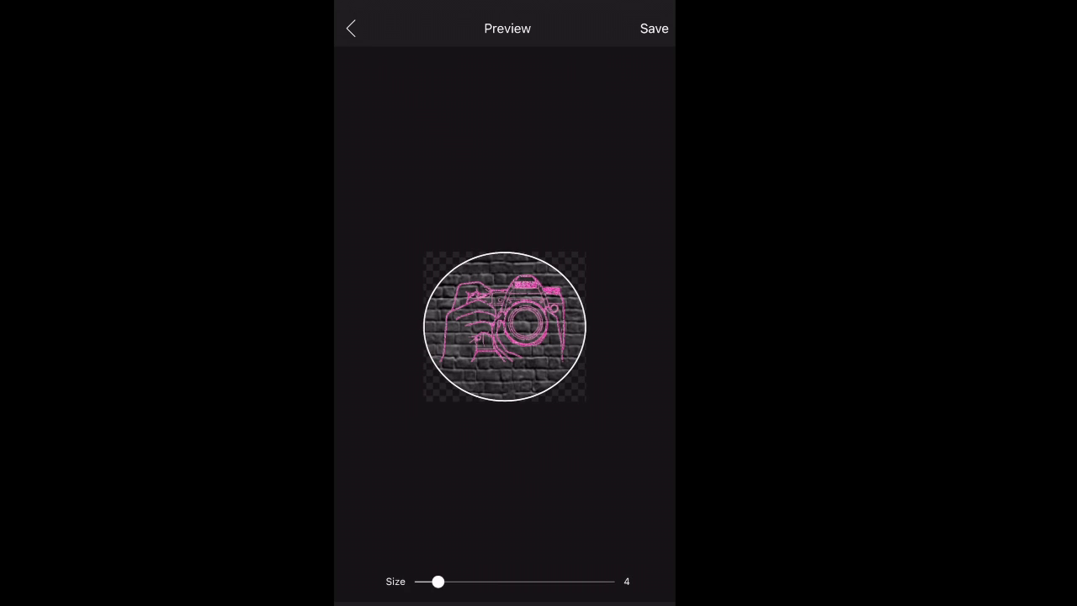
pyautogui.moveTo(438, 582); pyautogui.dragTo(434, 582)
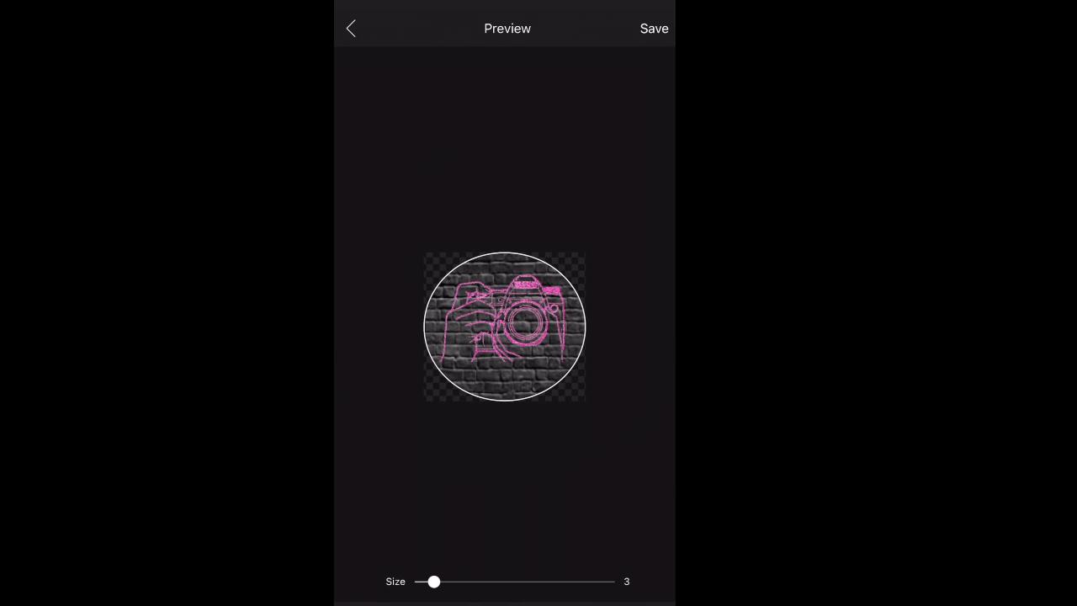